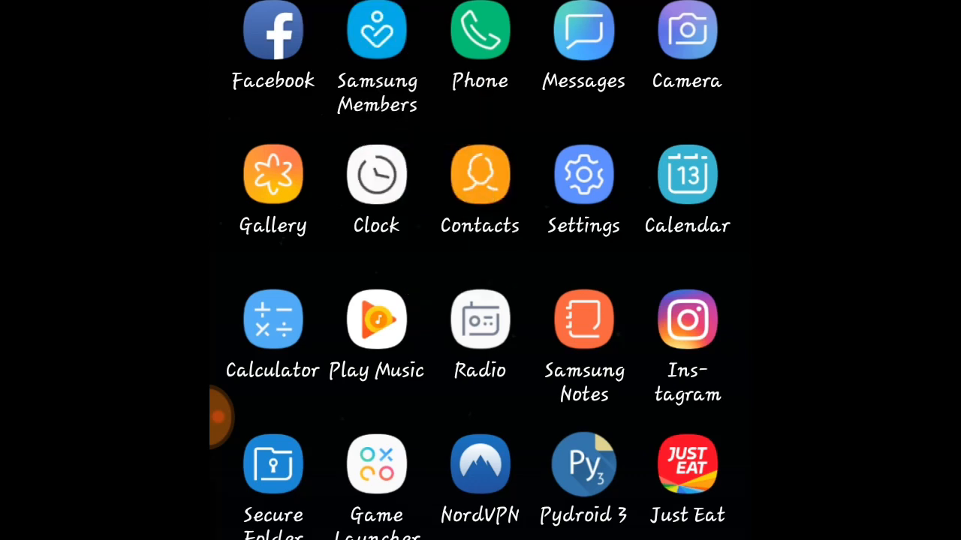
Launch the Settings app from the app drawer.
left_click(582, 174)
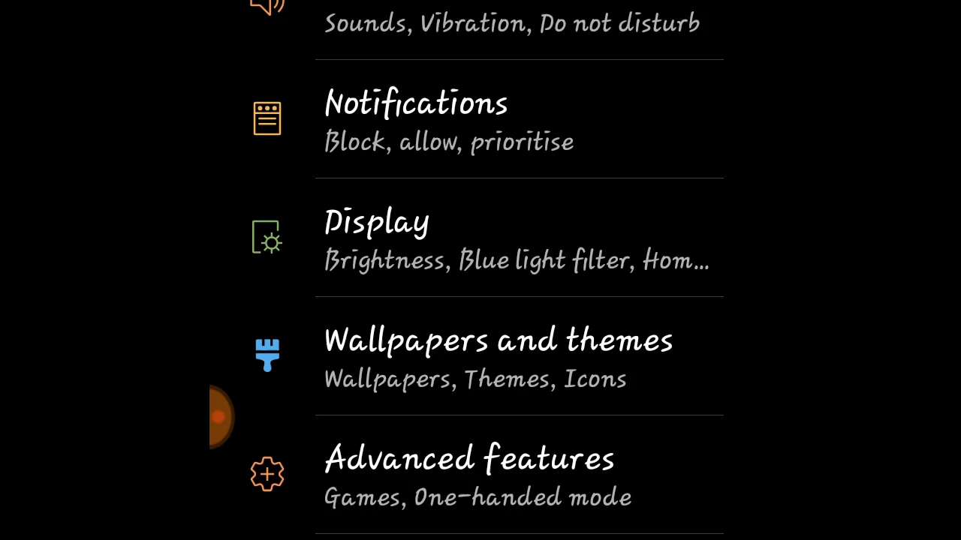
Scroll the Settings menu down toward the Apps entry.
scroll("down", 3)
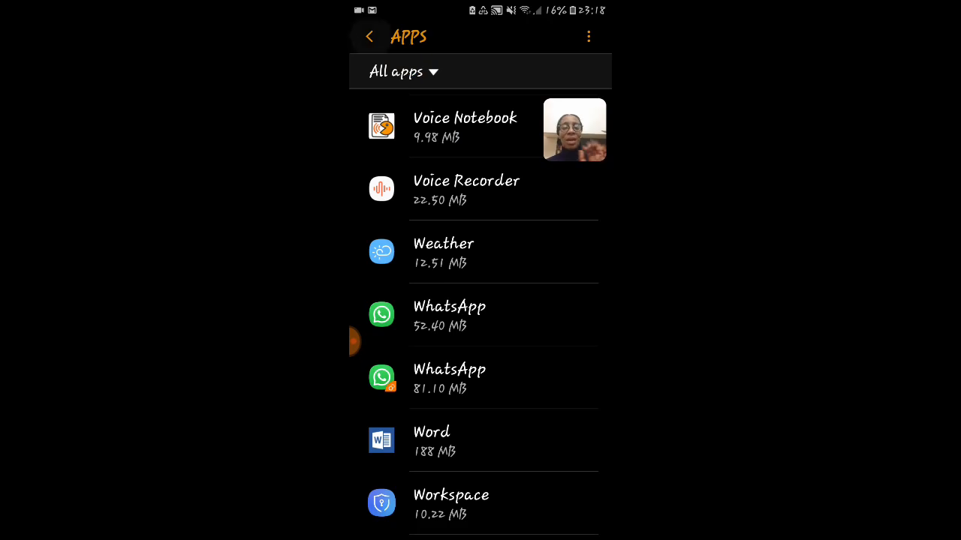
Go back, enter Advanced features and scroll until Dual Messenger is visible.
left_click(370, 37)
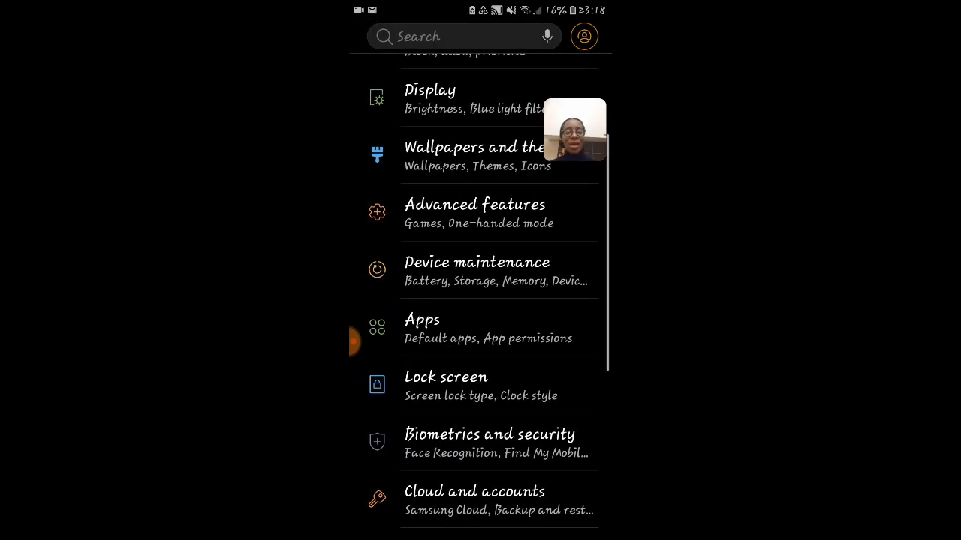
left_click(474, 204)
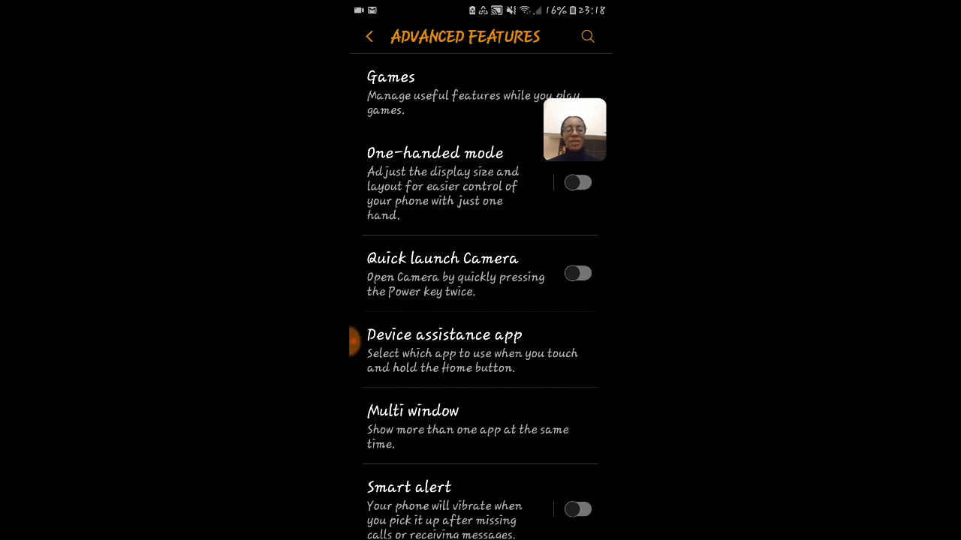
scroll("down", 3)
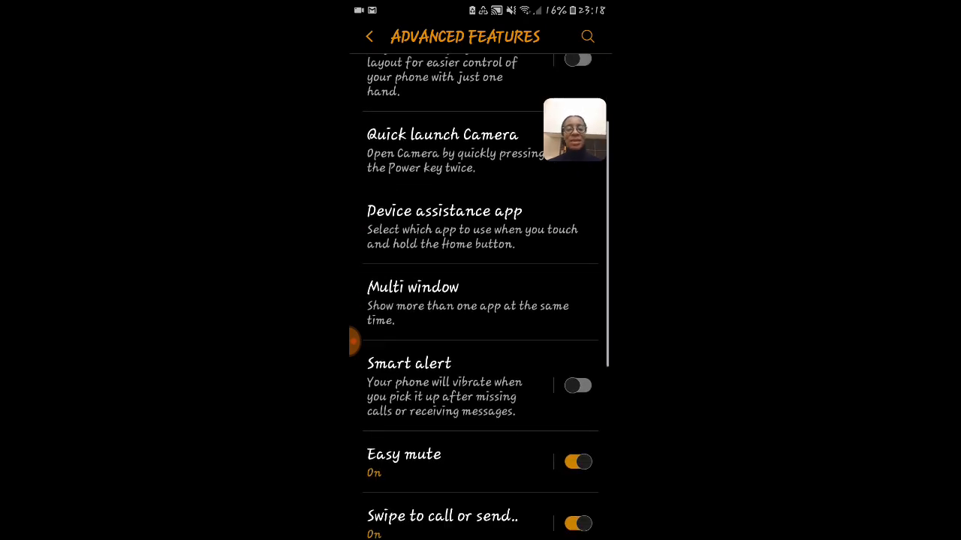
scroll("down", 3)
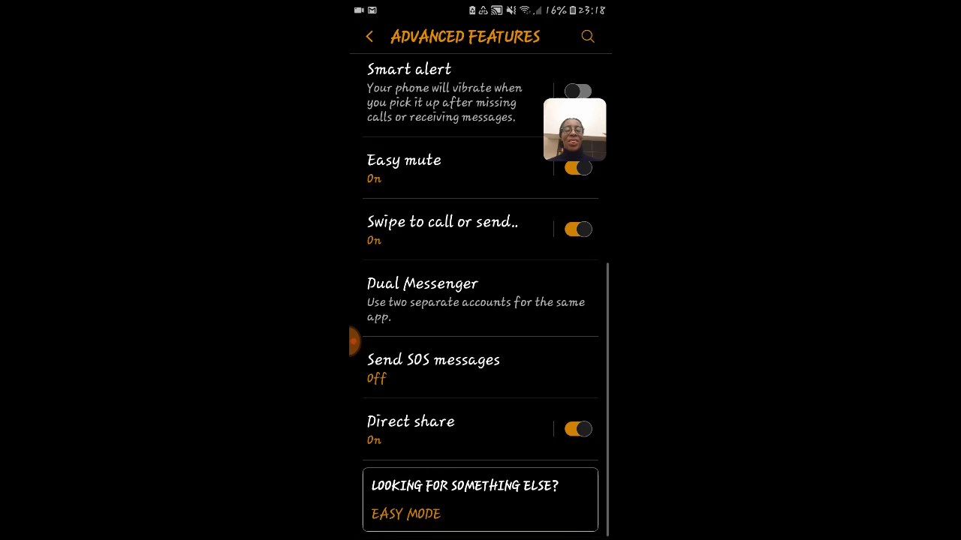